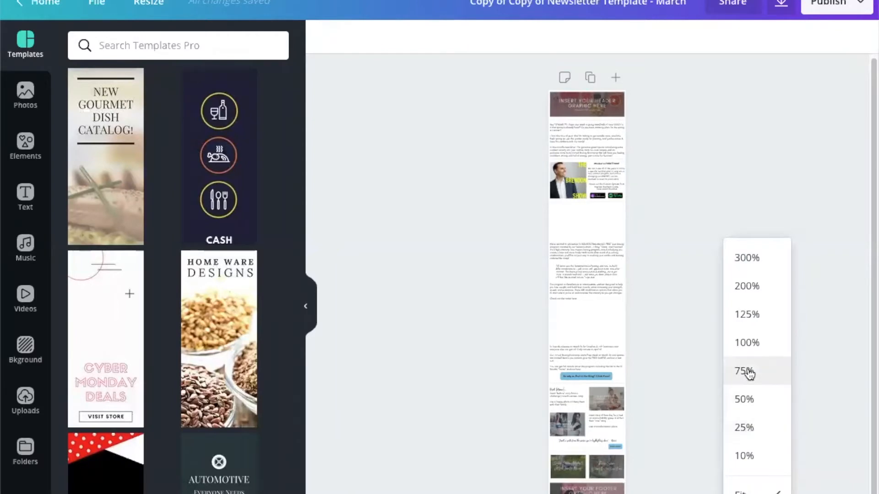
# View the page at 75% and show Uploads to place the personal header image.
pyautogui.click(743, 371)
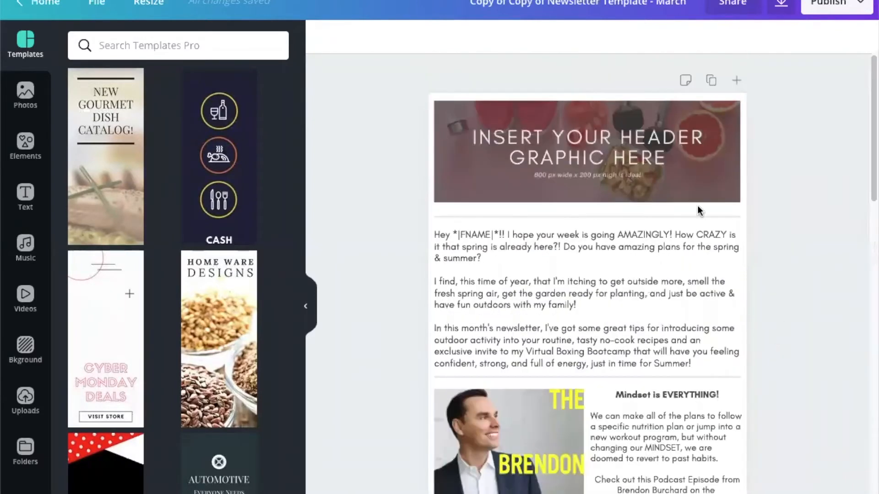
pyautogui.click(585, 151)
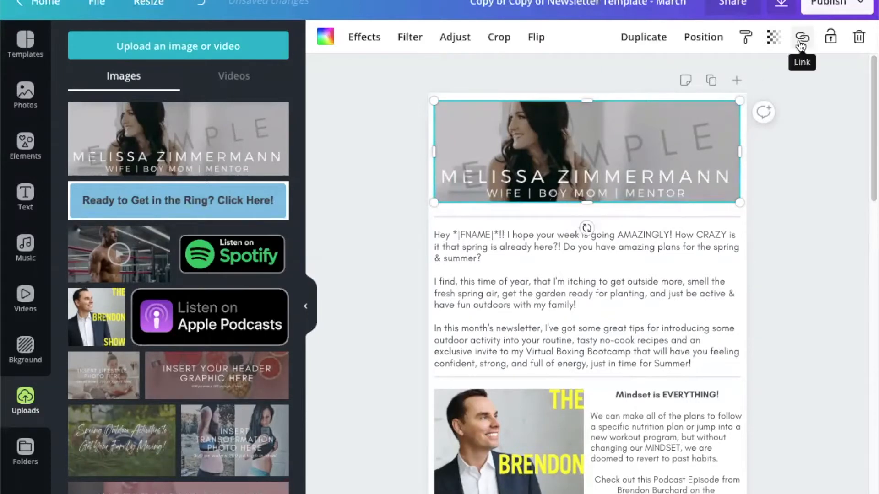
# Link the header image to the melissazimmermannva.com website and apply it.
pyautogui.click(802, 37)
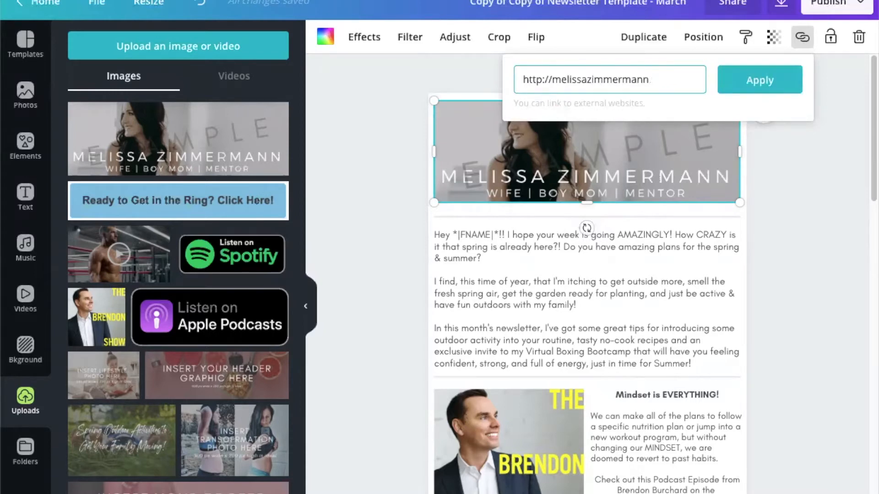
pyautogui.write('va.com')
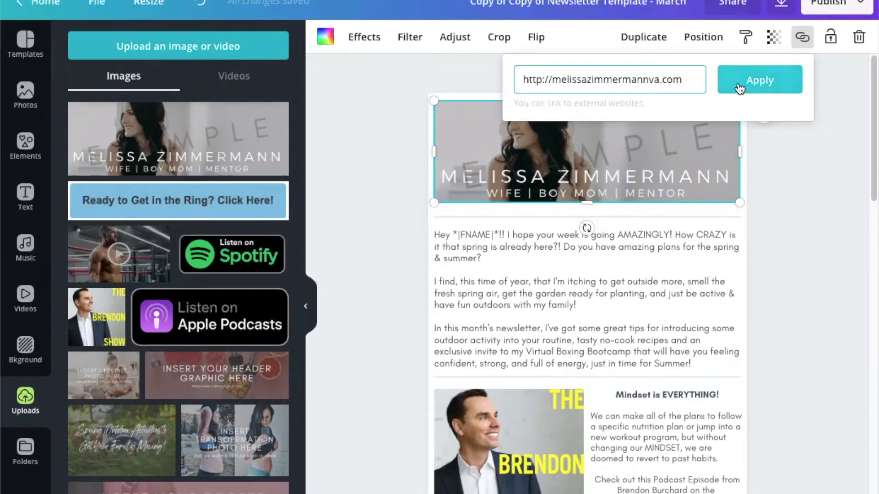
pyautogui.click(759, 79)
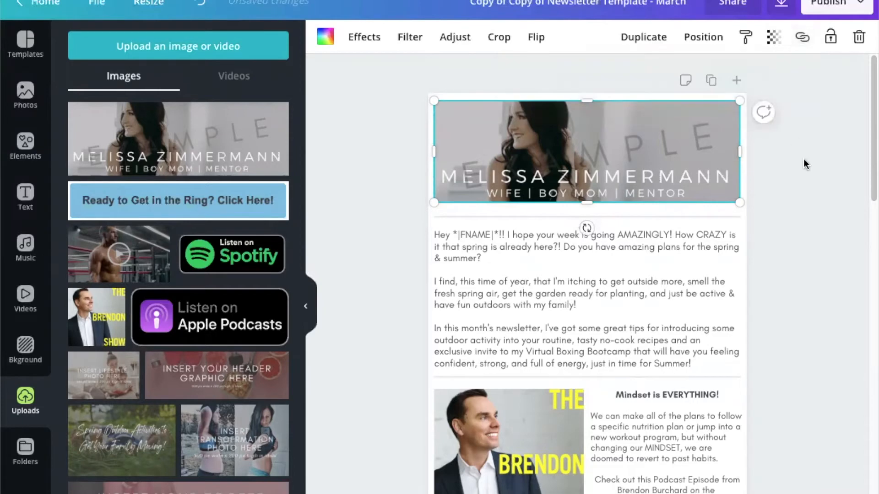
# Select the 'Mindset is EVERYTHING!' heading and reach its Link option.
pyautogui.click(586, 299)
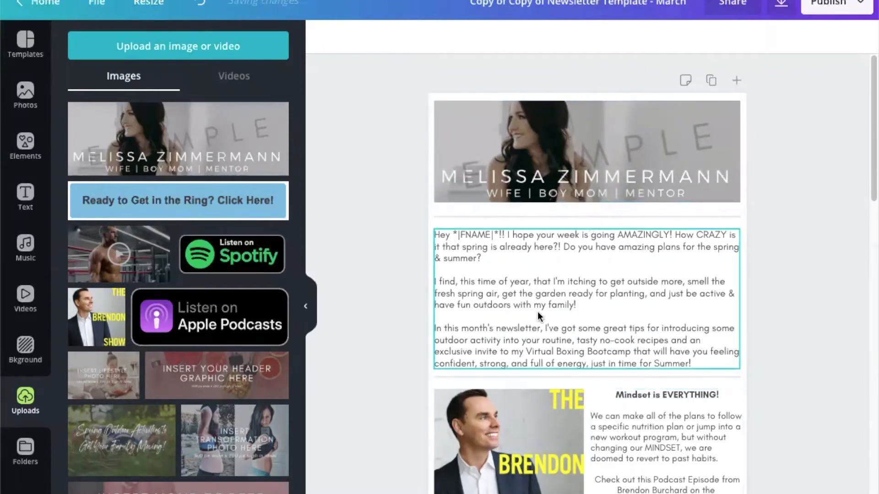
pyautogui.click(586, 151)
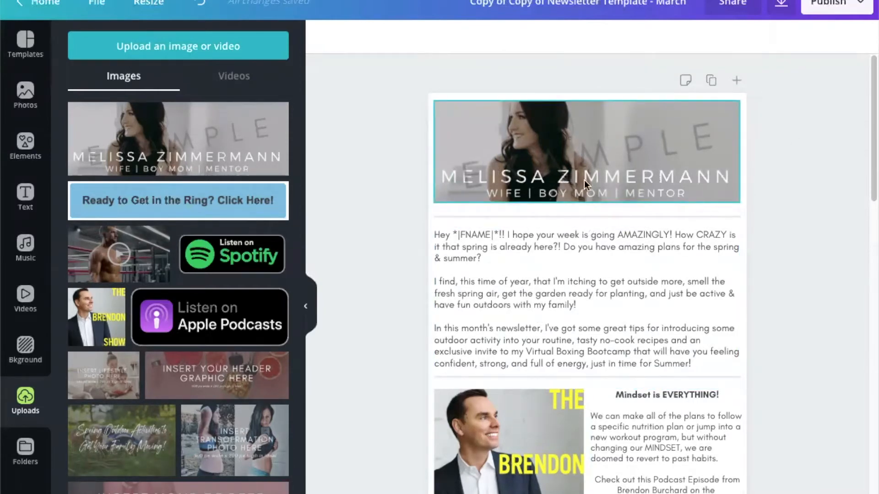
pyautogui.click(583, 296)
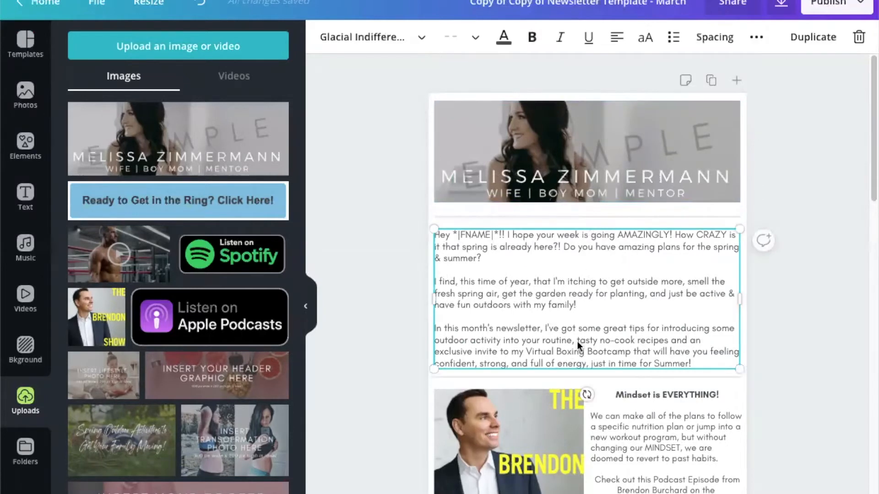
pyautogui.moveTo(635, 383)
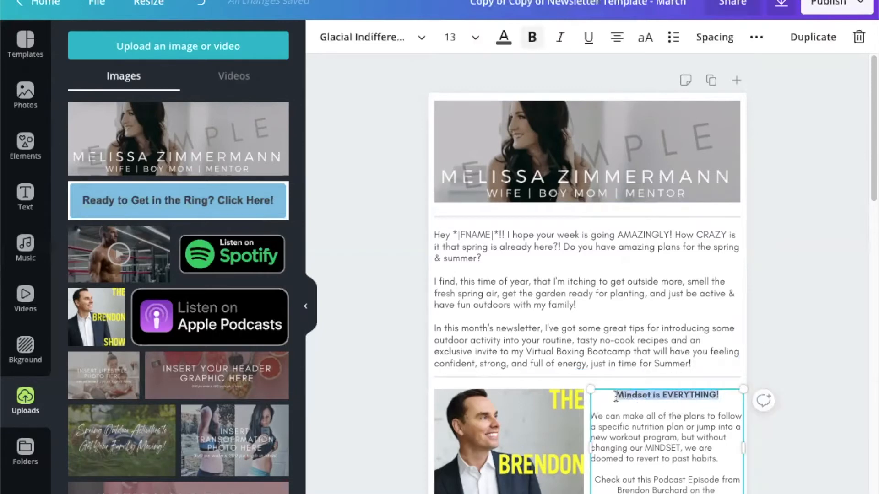
pyautogui.click(756, 36)
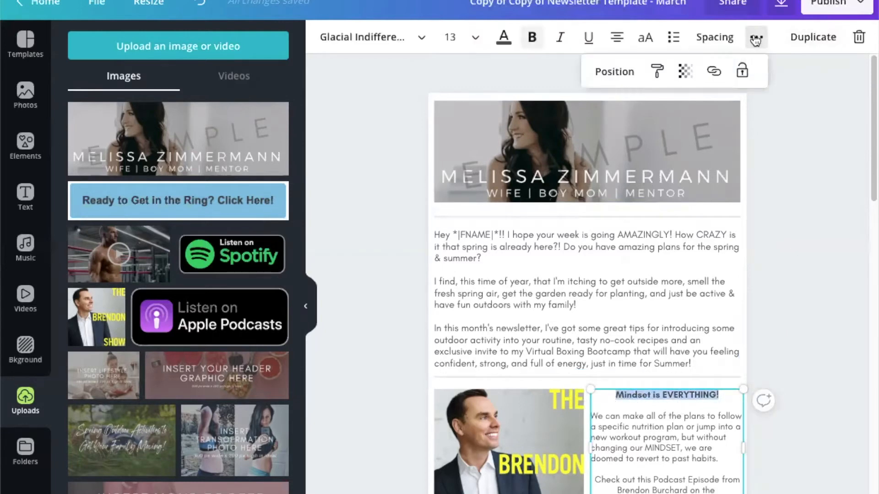
pyautogui.write('h')
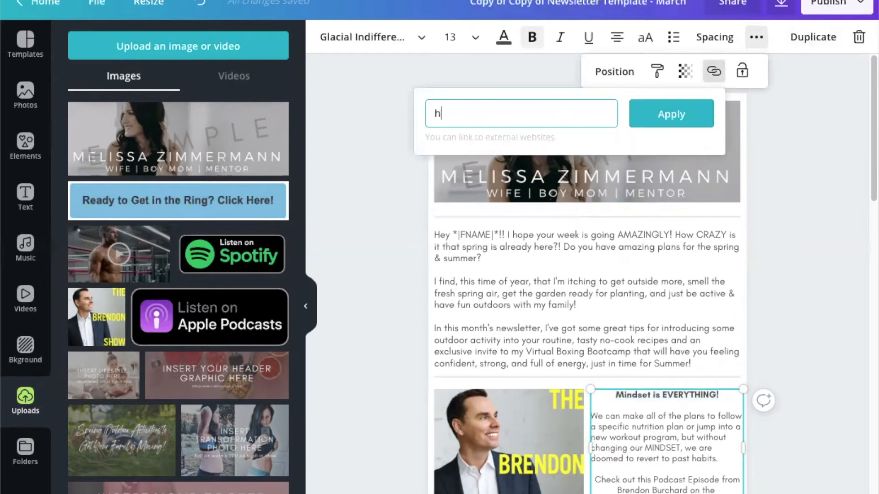
pyautogui.write('ttp://melissazim')
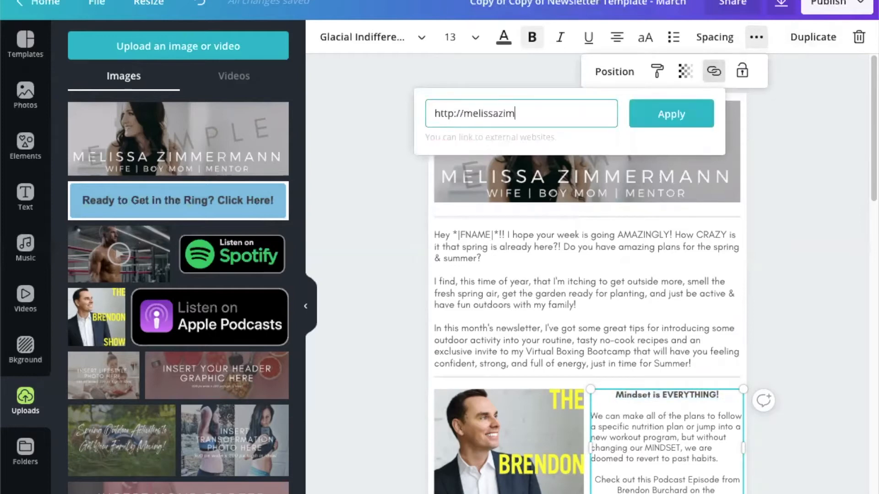
pyautogui.write('mermann')
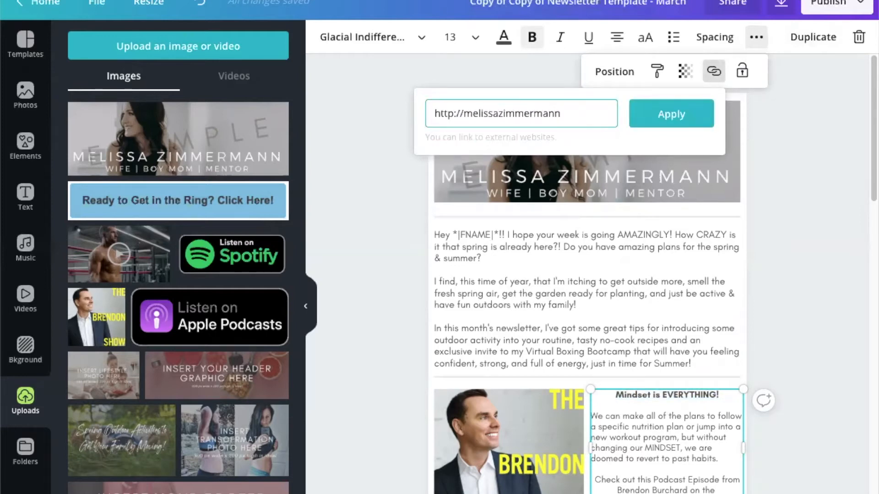
pyautogui.write('va.com')
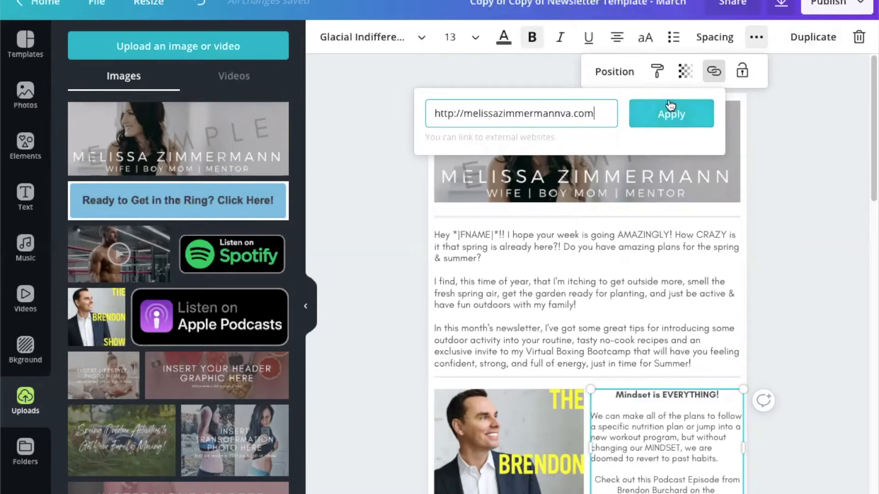
pyautogui.click(670, 114)
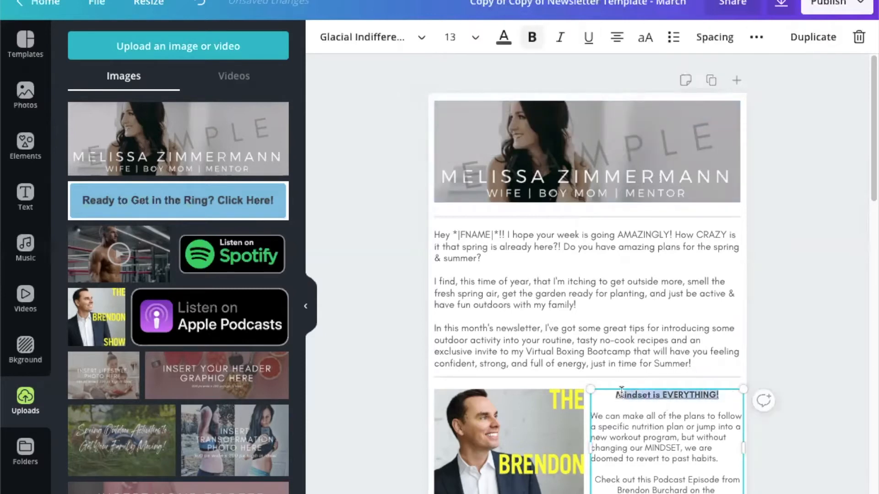
pyautogui.click(587, 37)
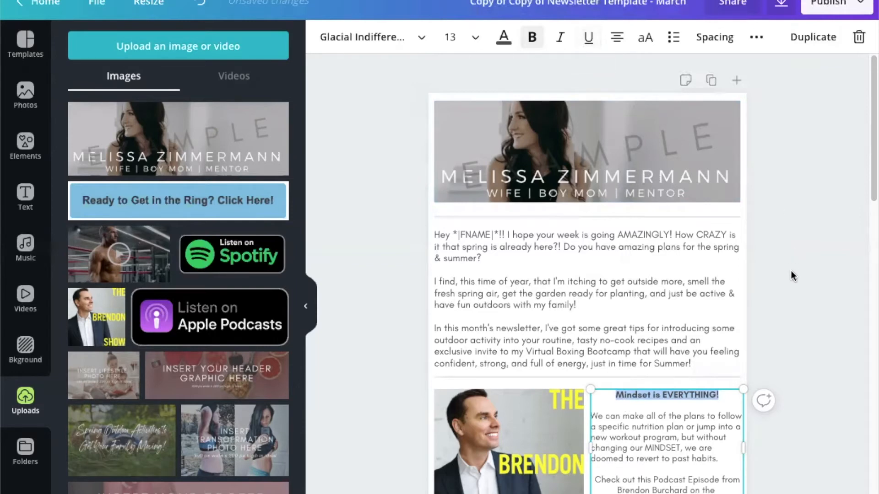
pyautogui.click(563, 258)
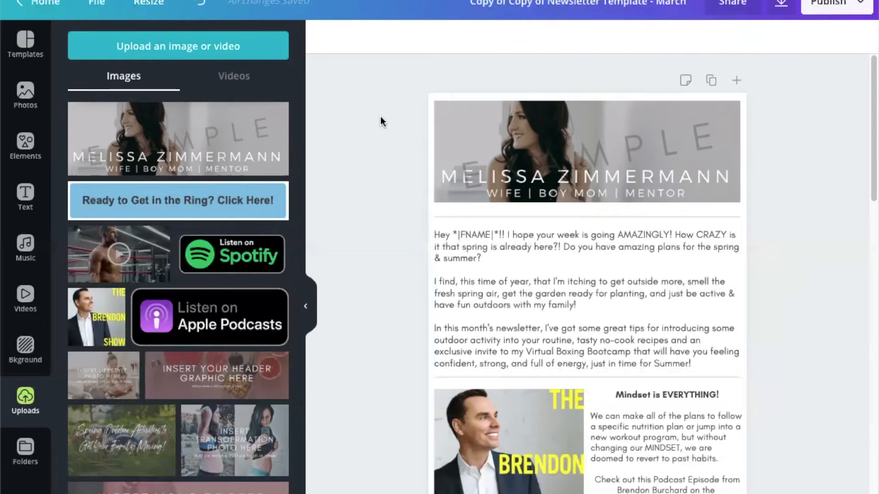
# Show the download settings and browse the file types, considering PDF instead of PNG.
pyautogui.click(586, 151)
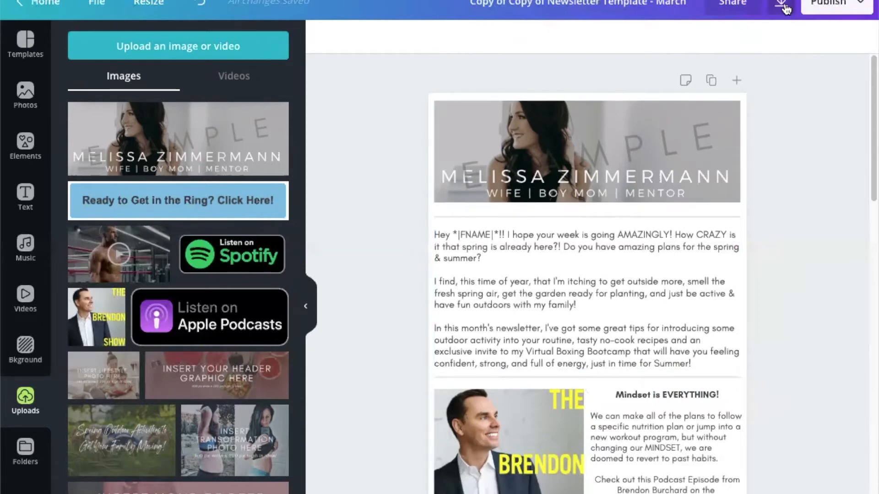
pyautogui.click(781, 7)
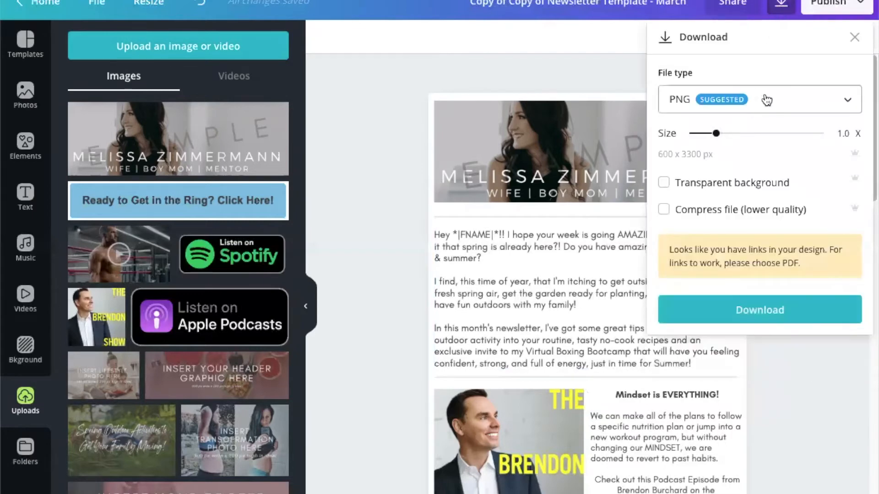
pyautogui.click(758, 99)
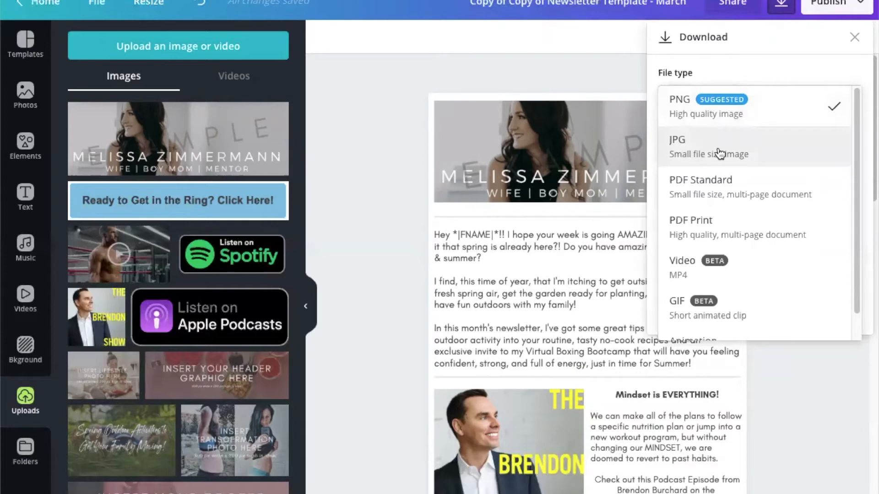
pyautogui.click(678, 99)
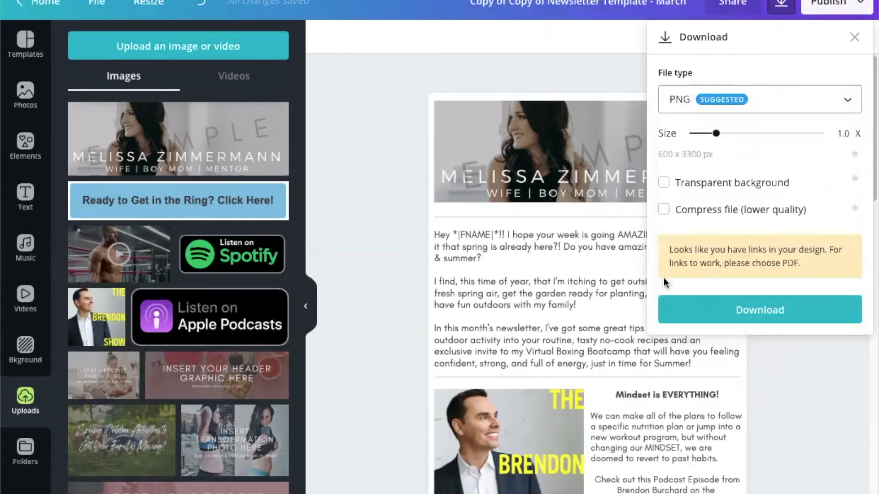
pyautogui.moveTo(808, 268)
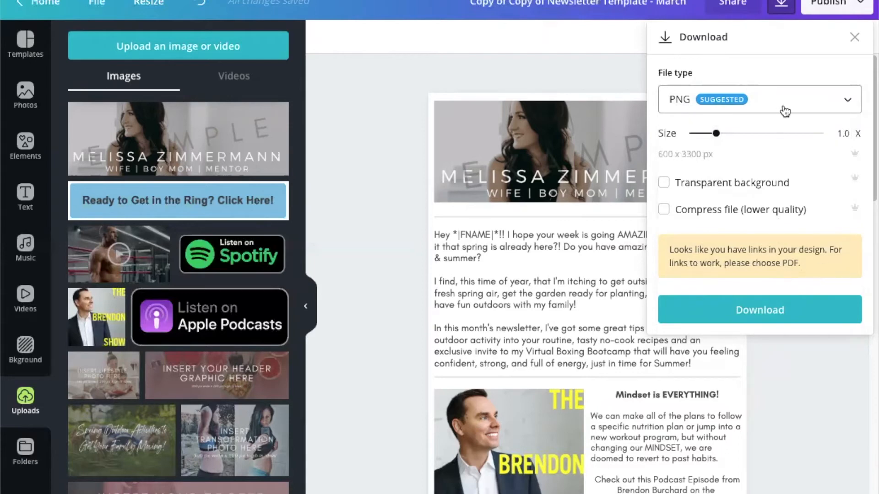
pyautogui.click(758, 98)
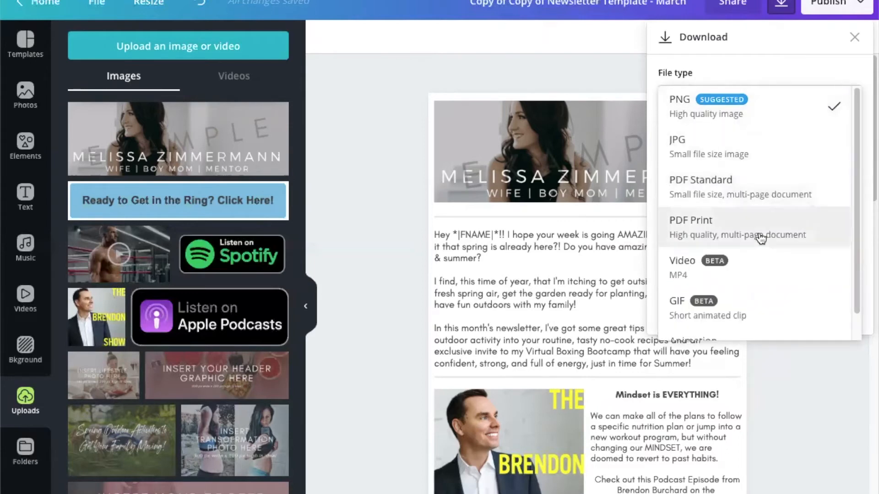
pyautogui.moveTo(753, 235)
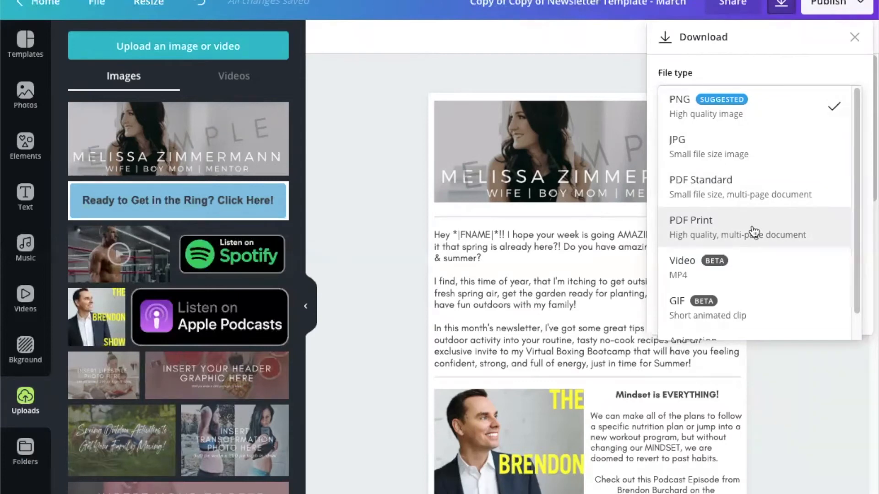
pyautogui.moveTo(712, 230)
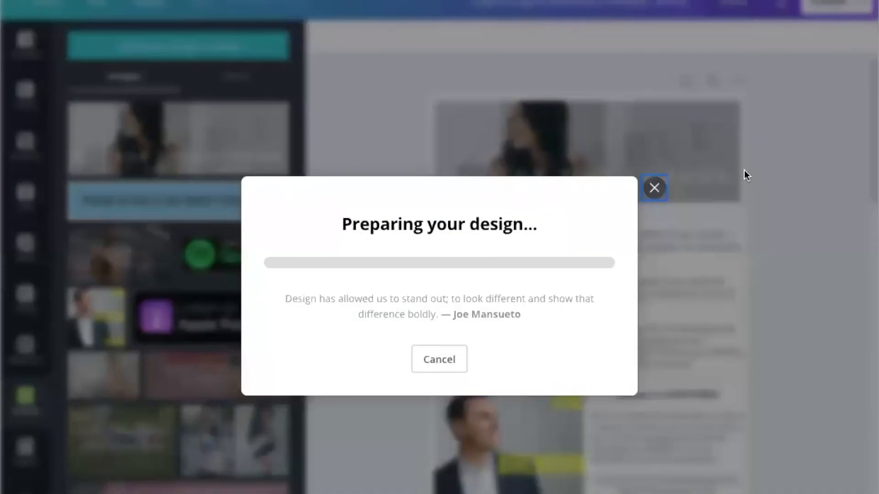
pyautogui.moveTo(528, 239)
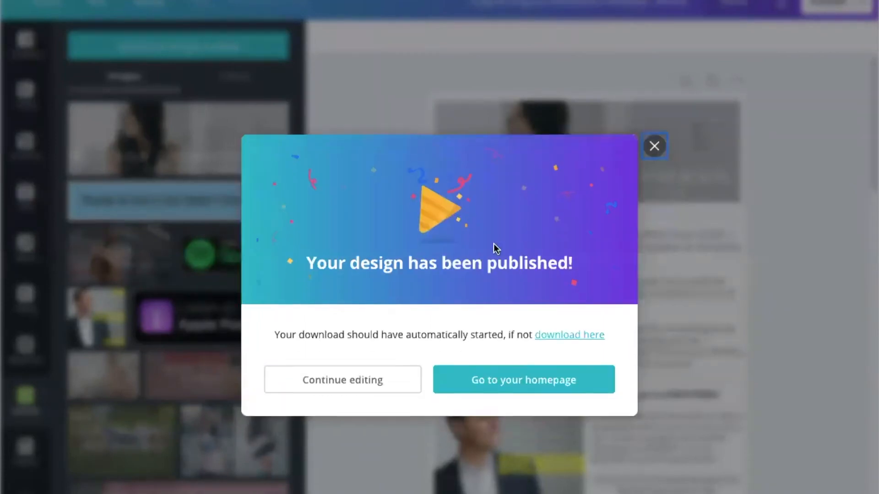
# Download the finished newsletter PDF from the published dialog.
pyautogui.click(654, 146)
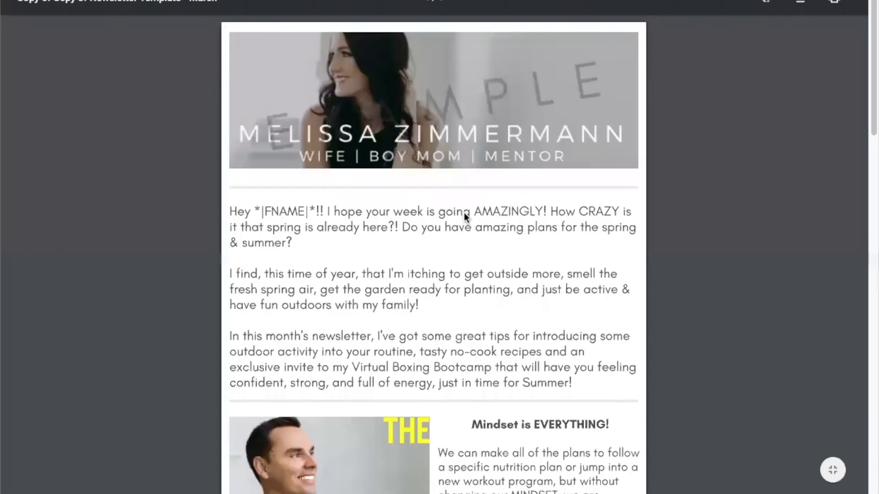
pyautogui.moveTo(492, 145)
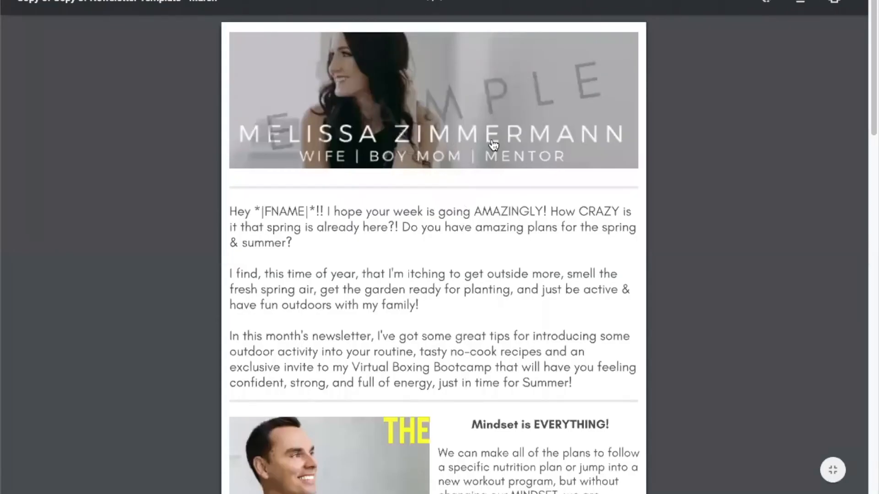
pyautogui.moveTo(419, 87)
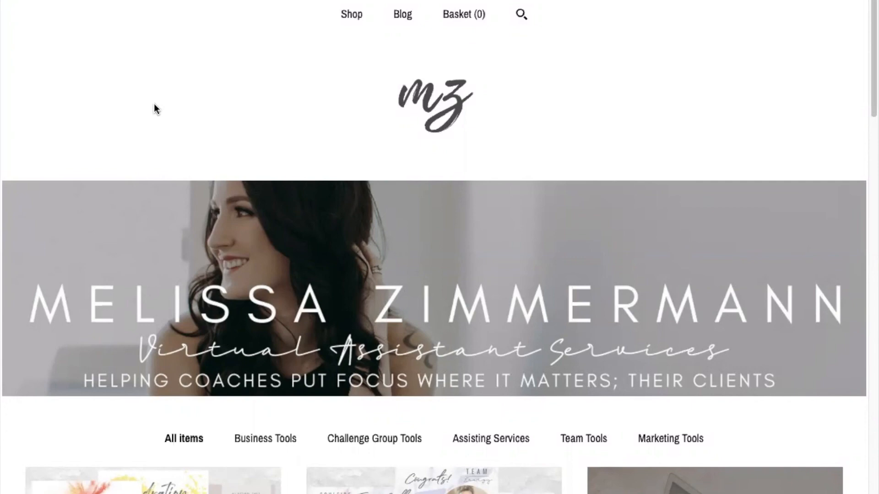
pyautogui.moveTo(24, 9)
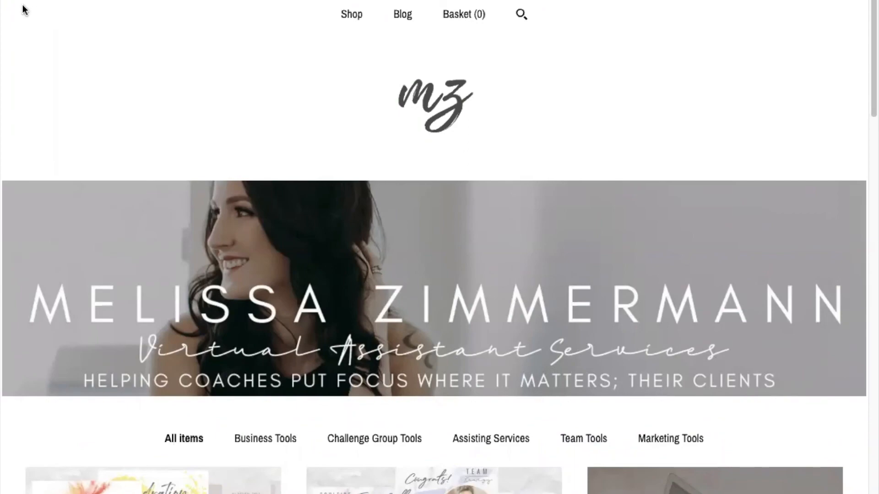